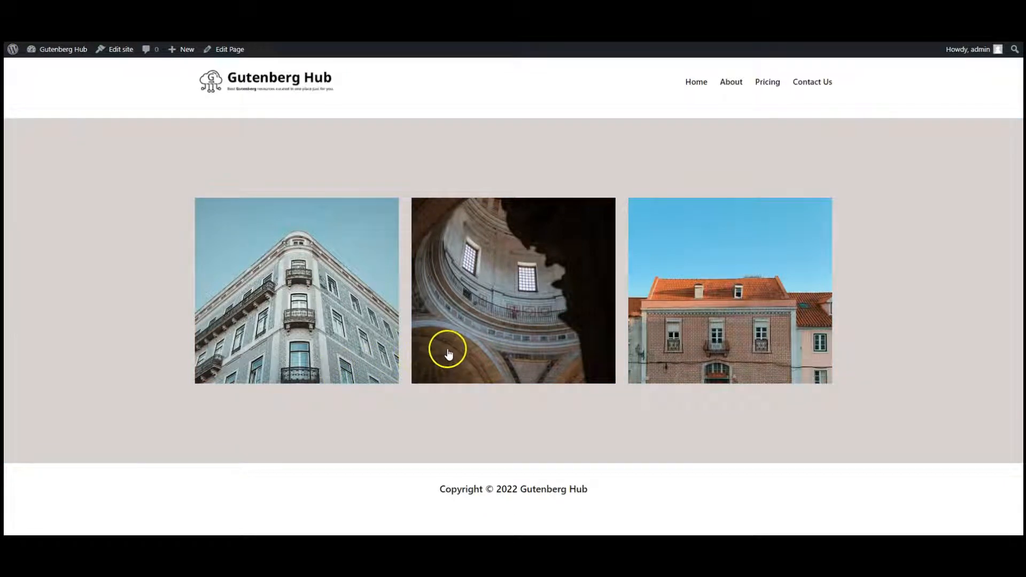
mouse_move(590, 337)
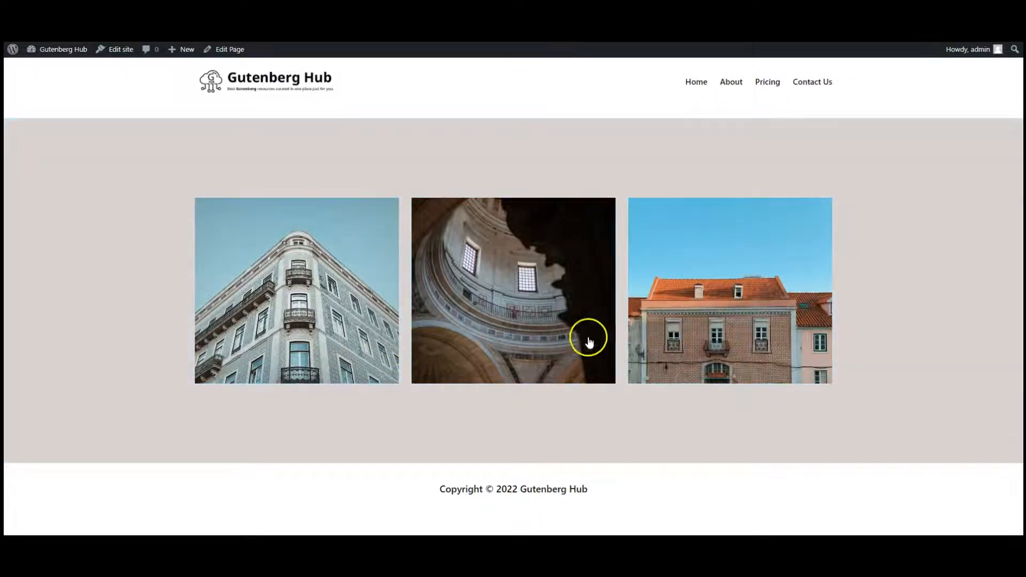
mouse_move(418, 339)
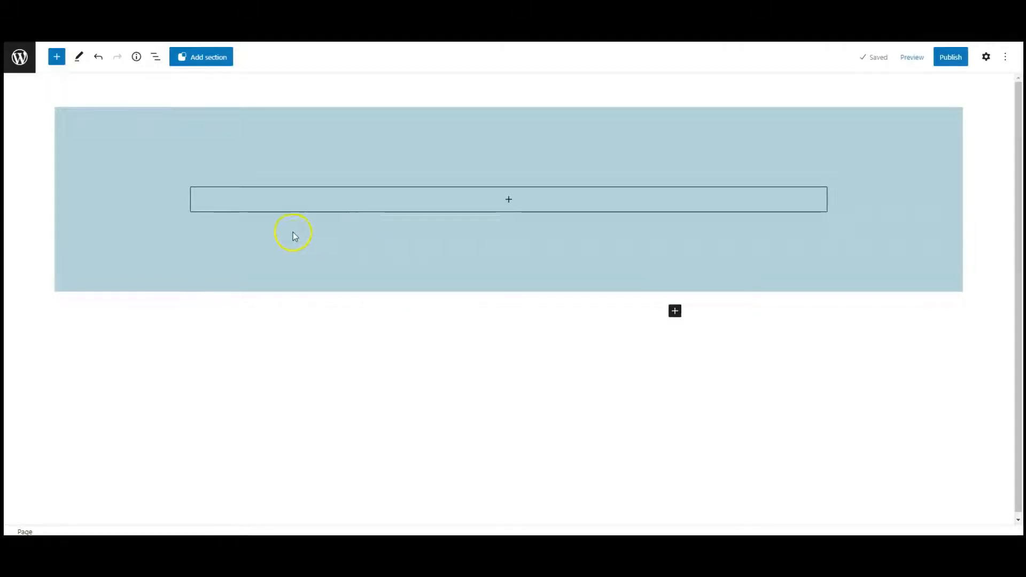
Insert a Row block into the light-blue Group via List View and add an empty Image block inside it.
click(155, 57)
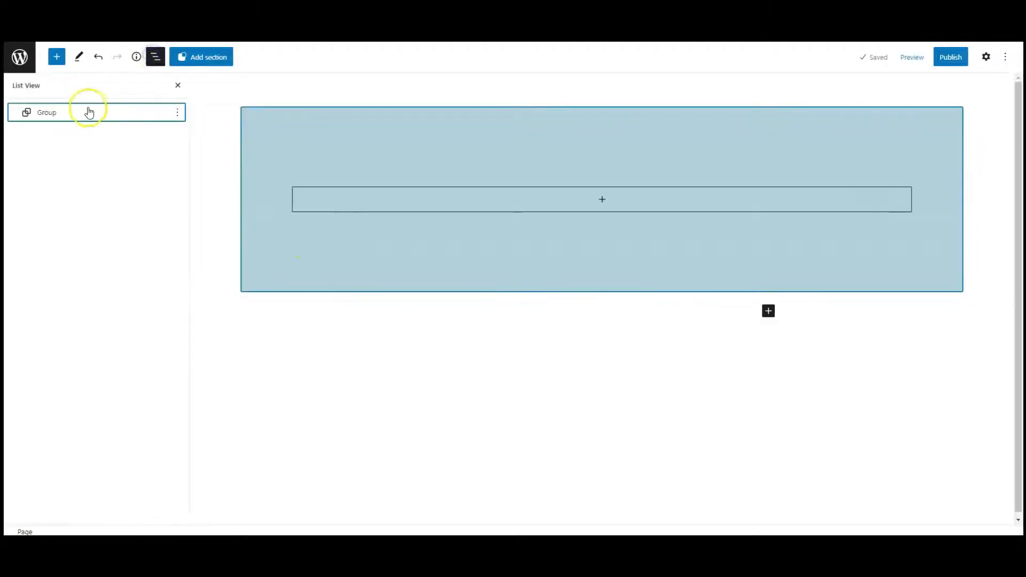
click(81, 113)
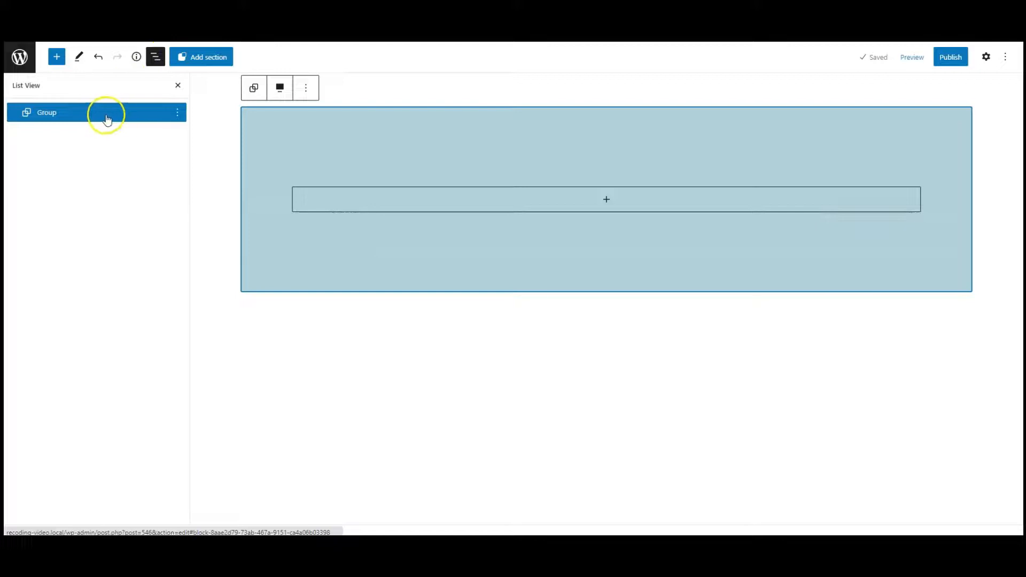
click(155, 57)
text(row)
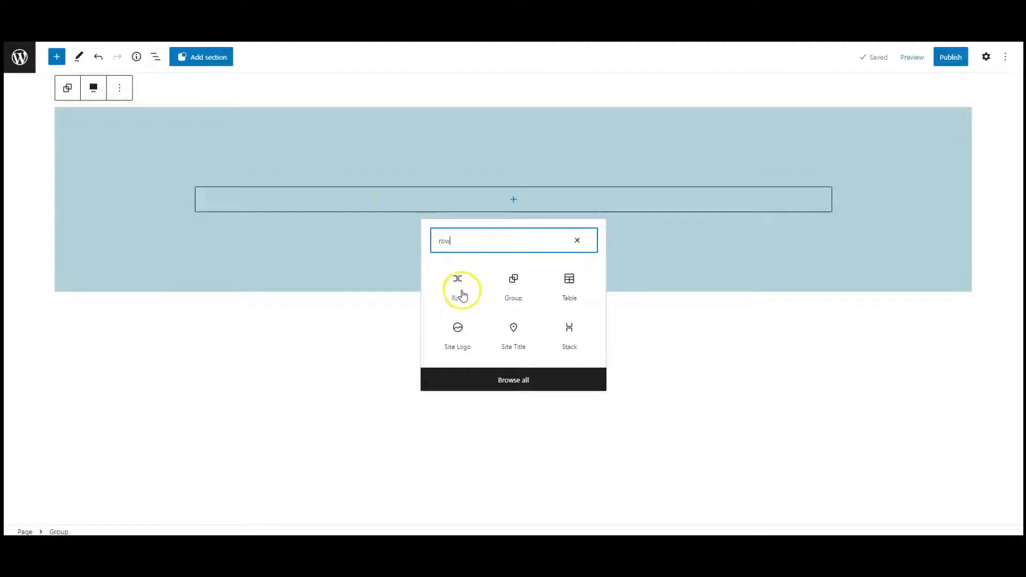
click(458, 287)
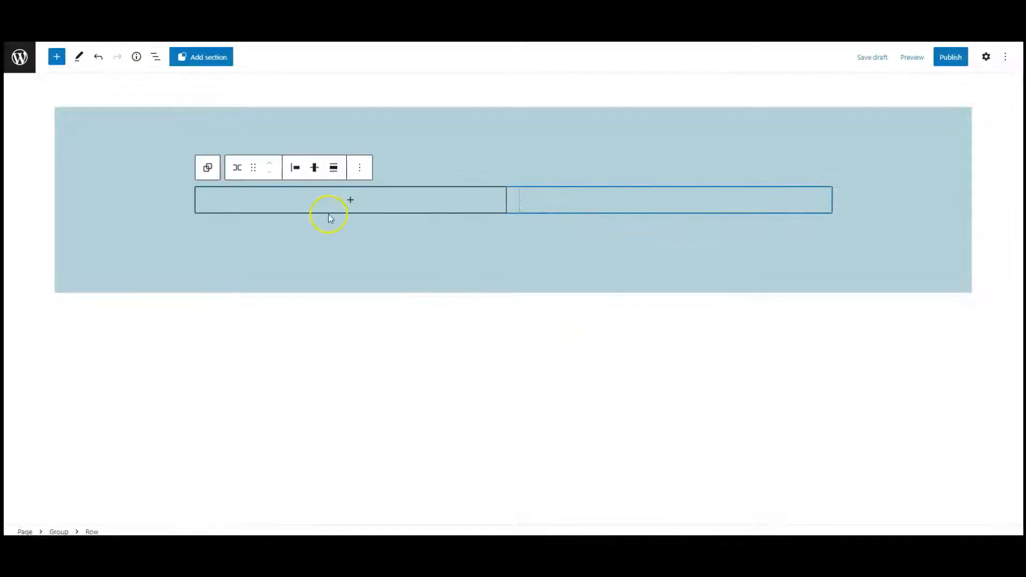
click(351, 201)
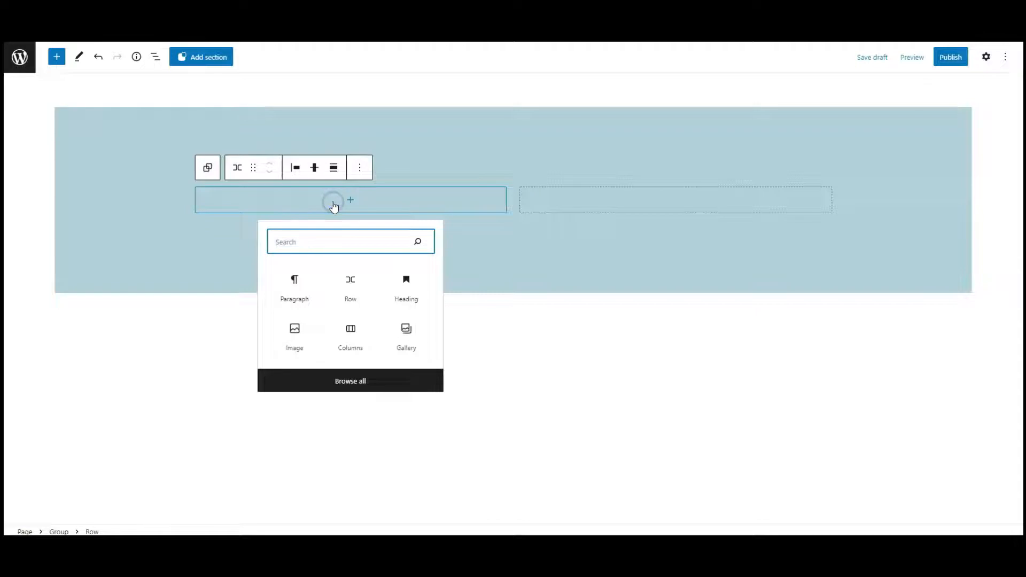
click(294, 332)
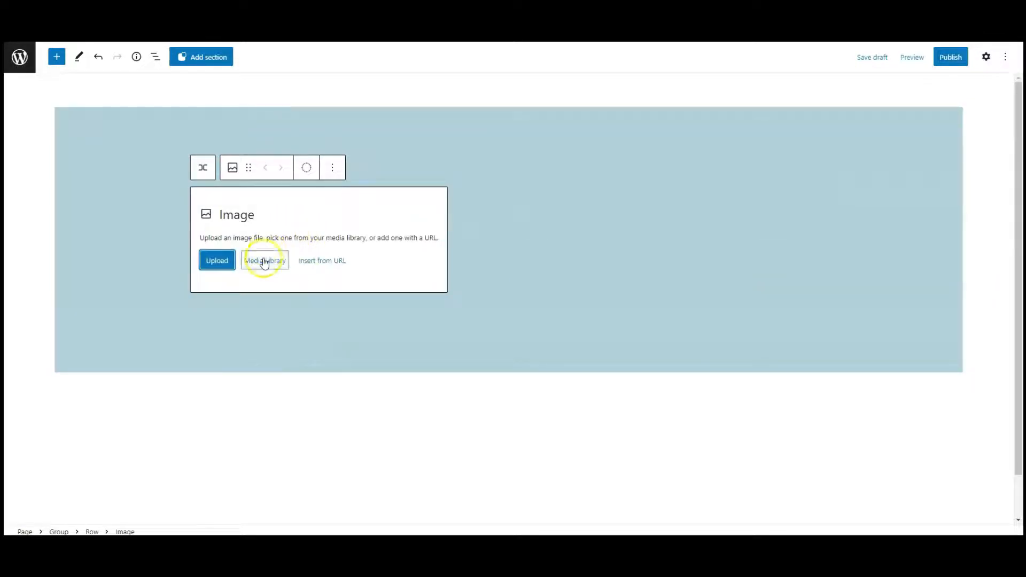
Set the image to the tiled white building photo from the Media Library and duplicate it to three copies.
click(265, 260)
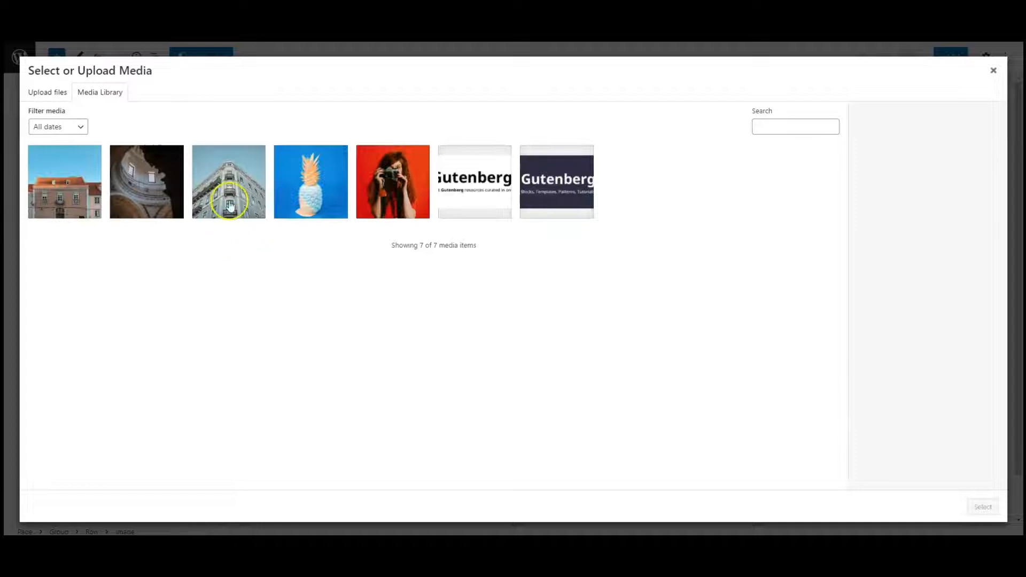
click(229, 182)
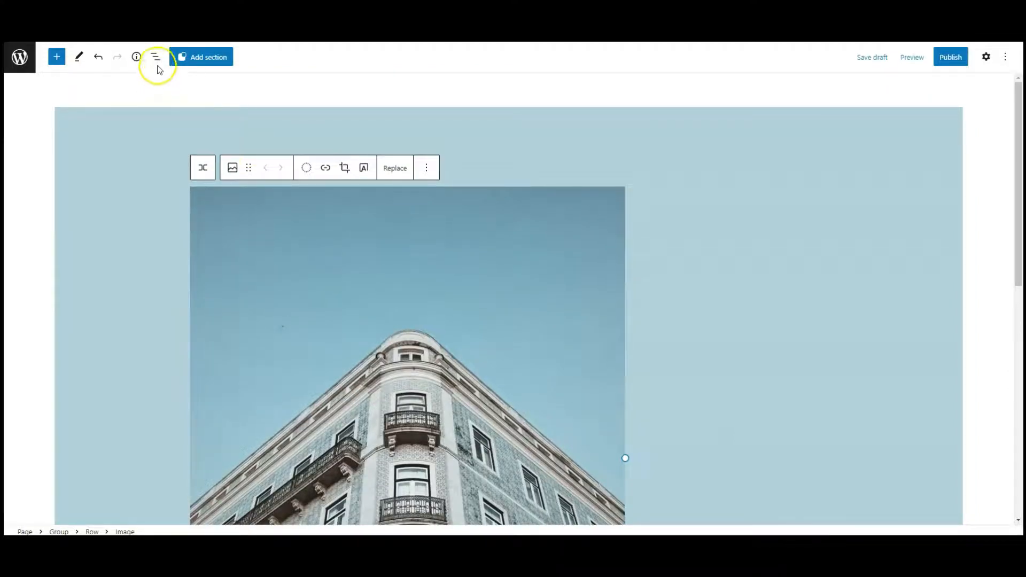
click(156, 56)
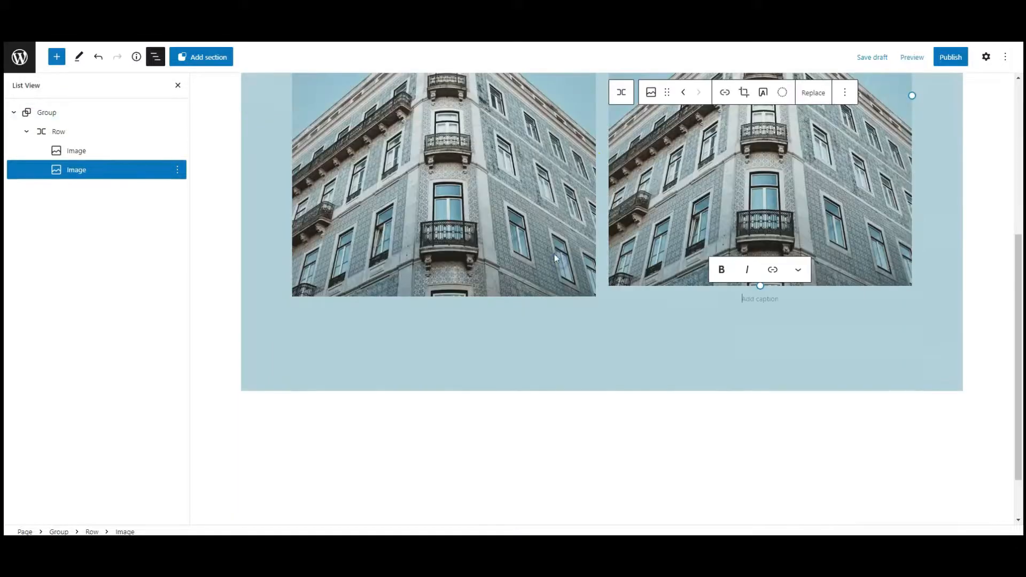
click(844, 91)
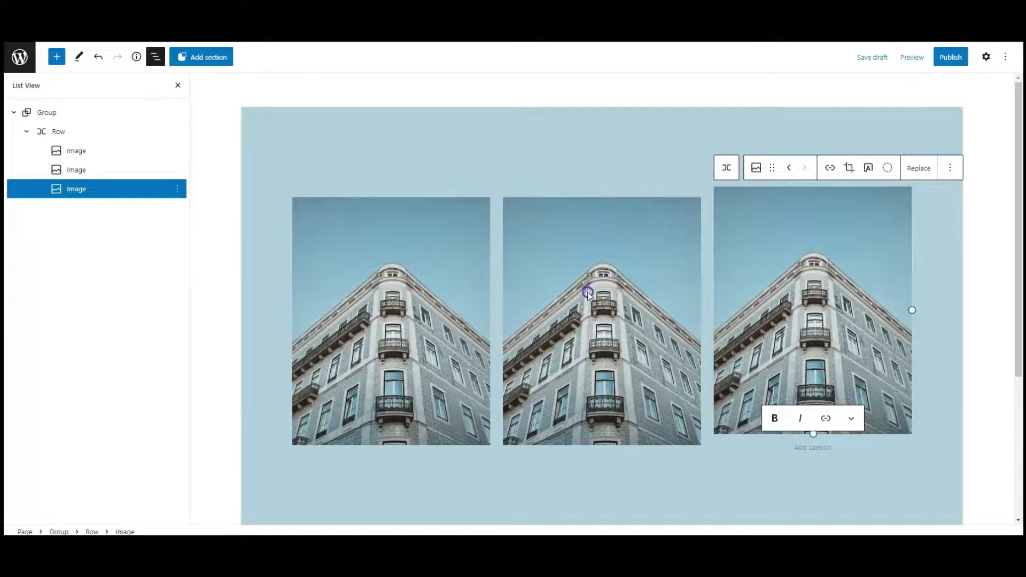
Replace the second image with the dark dome interior and the third with the red-roofed house.
click(588, 294)
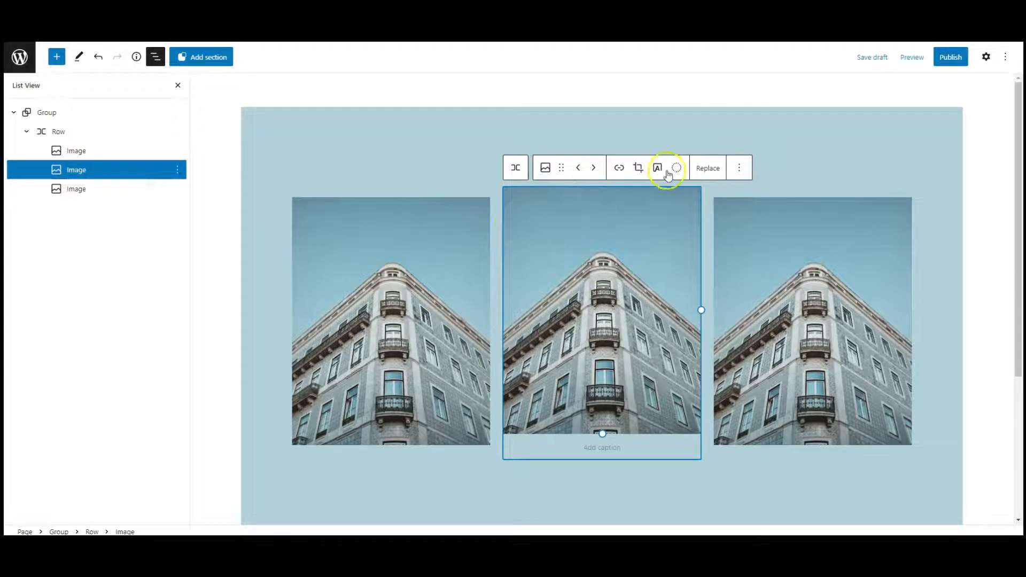
click(708, 167)
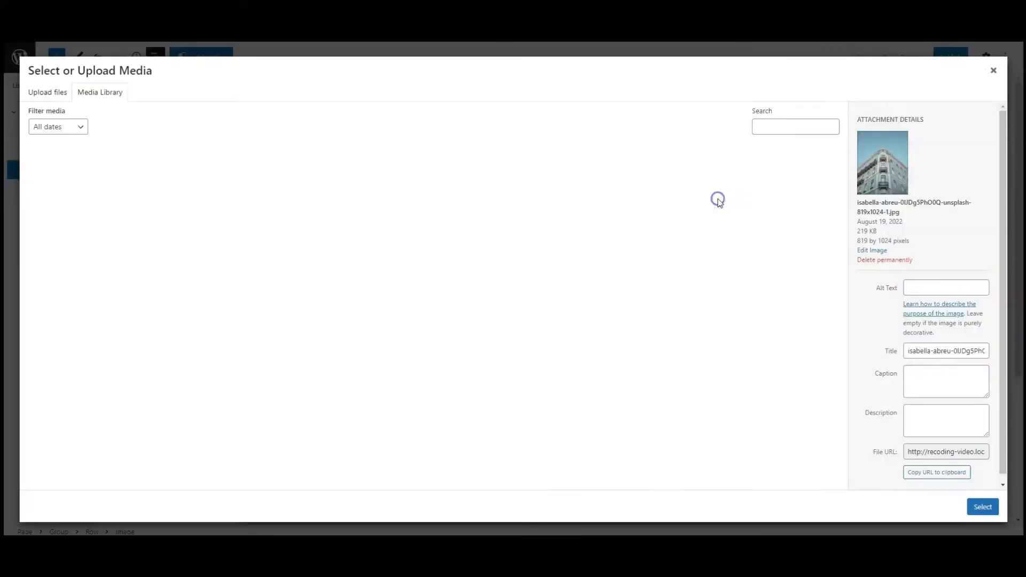
click(982, 506)
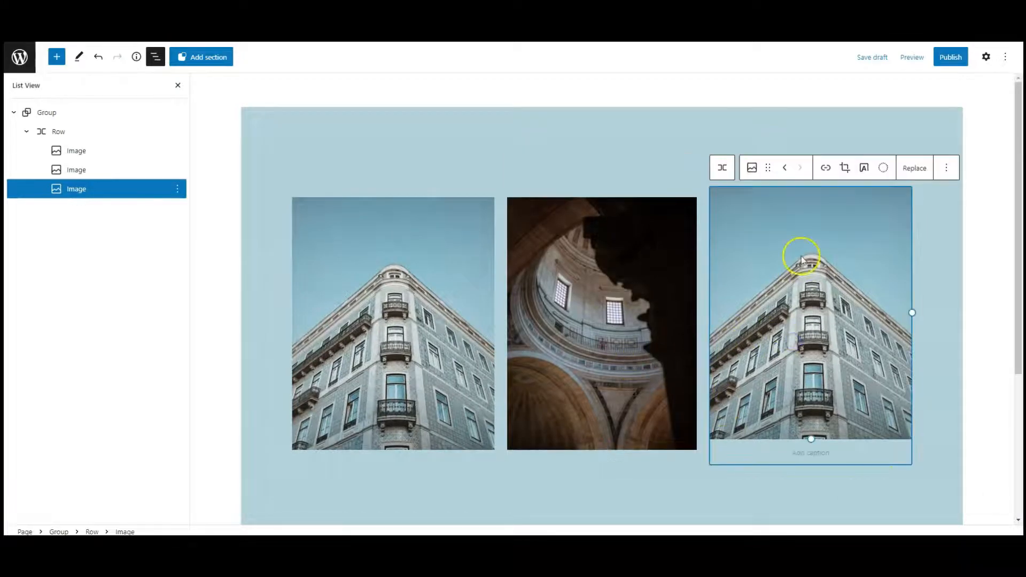
click(914, 167)
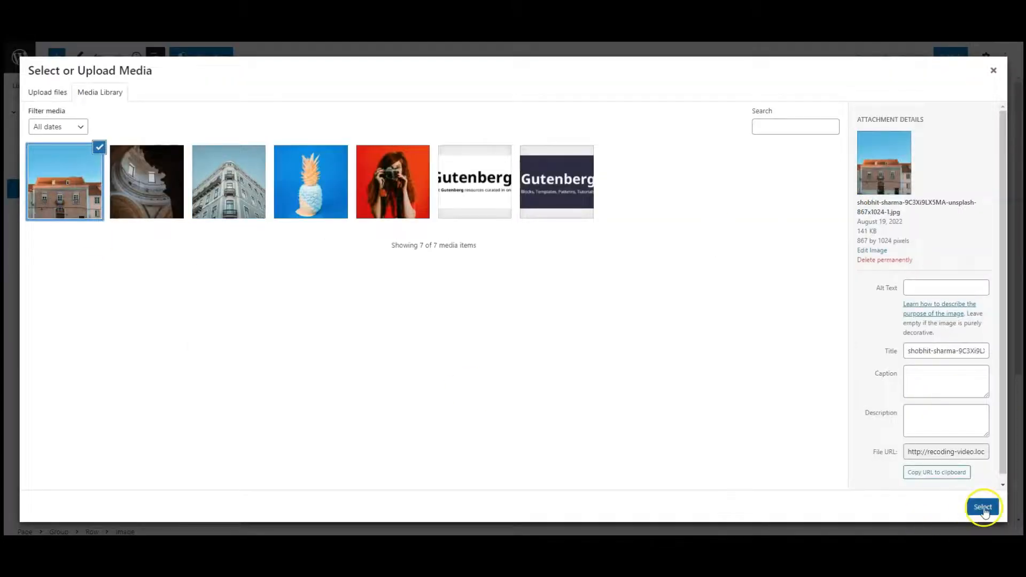
click(983, 507)
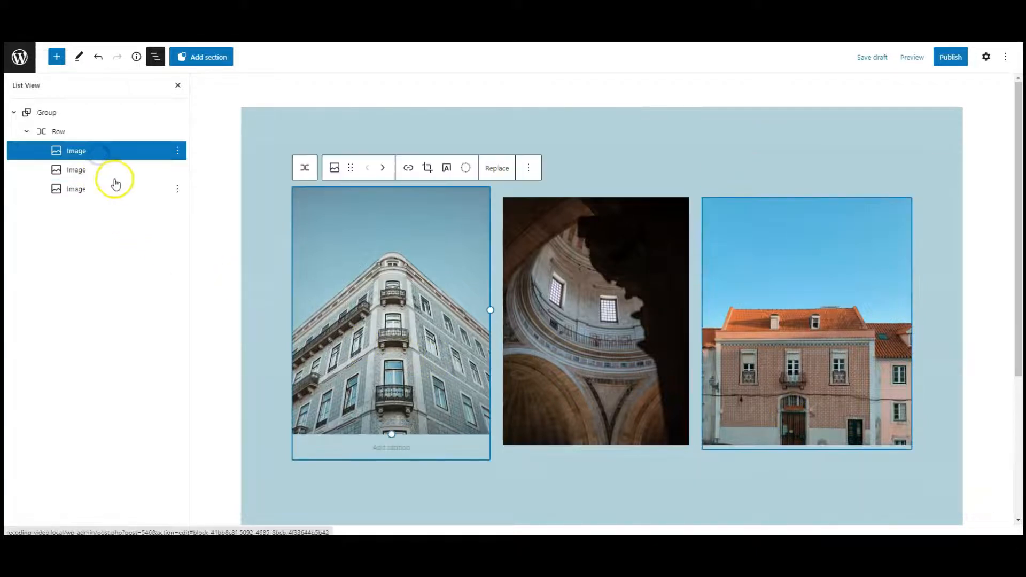
Give the three images the HTML anchors 'one', 'two' and 'three'.
click(988, 56)
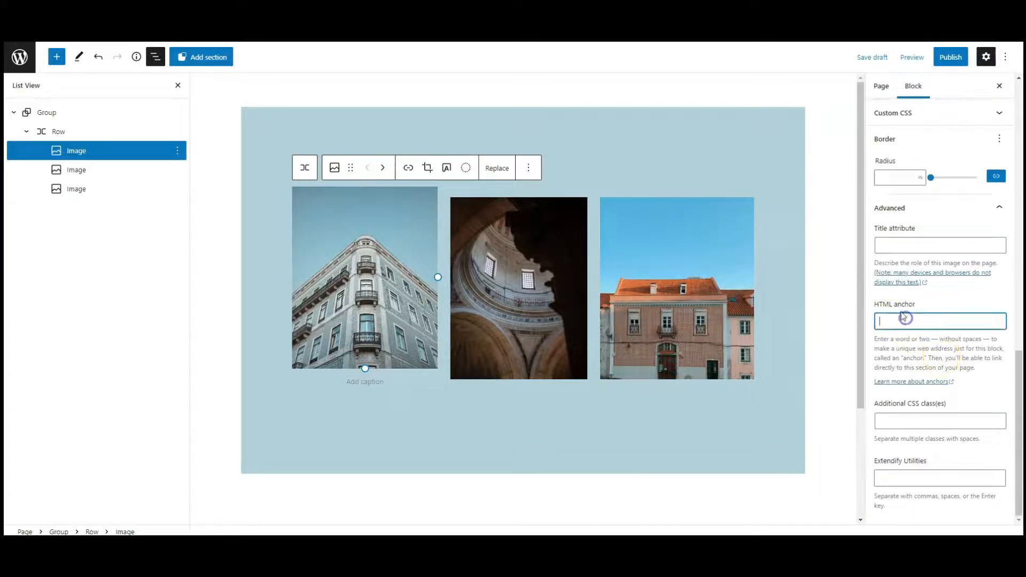
text(one)
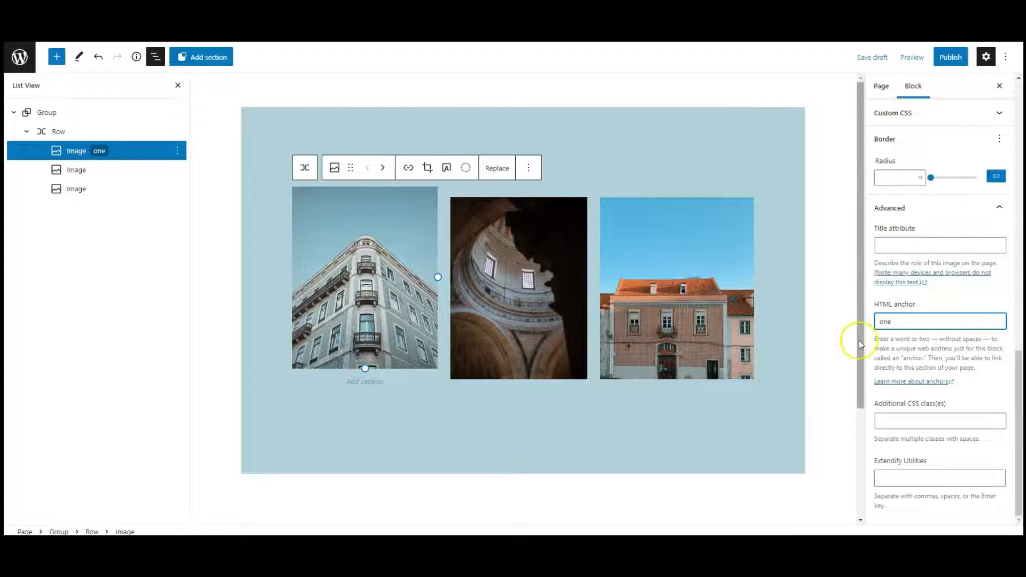
click(522, 295)
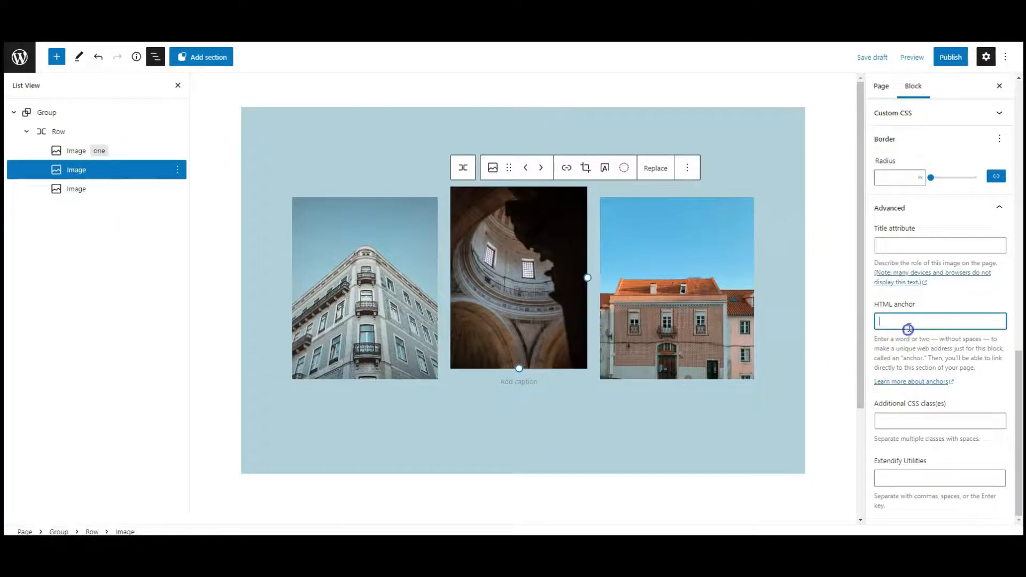
text(two)
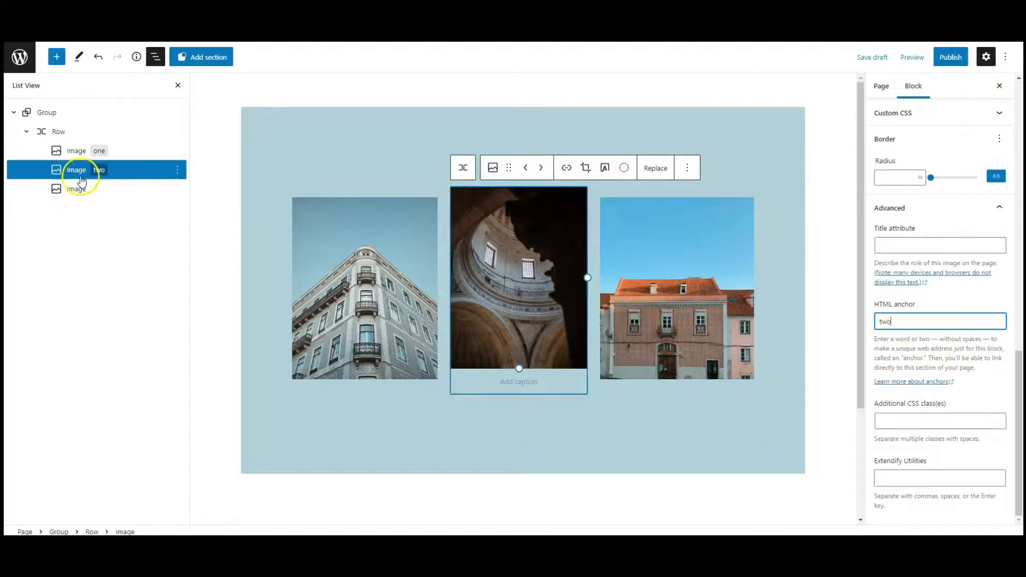
click(75, 189)
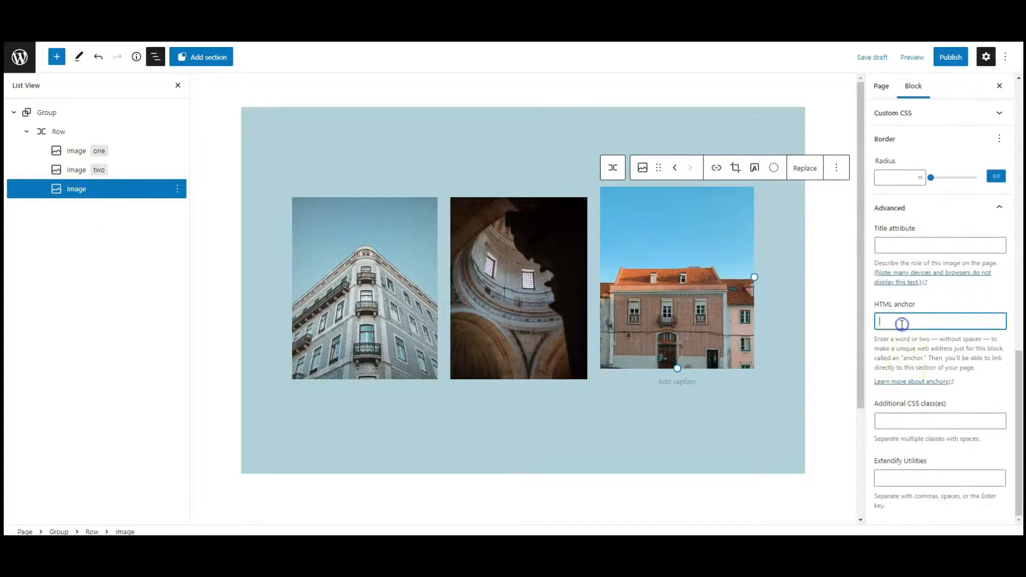
text(three)
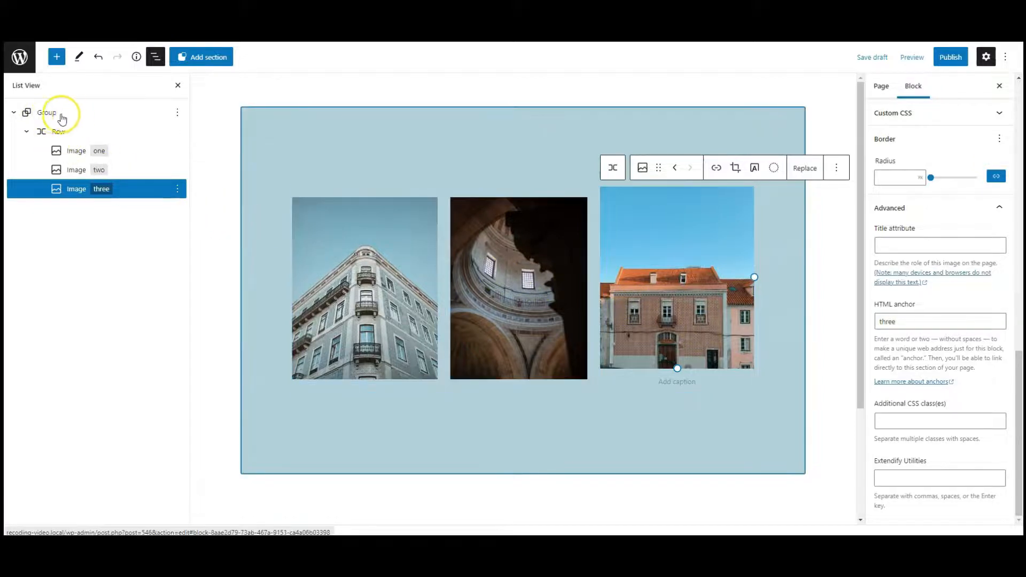
Assign the Group the CSS class 'change-background' and publish the page.
click(47, 113)
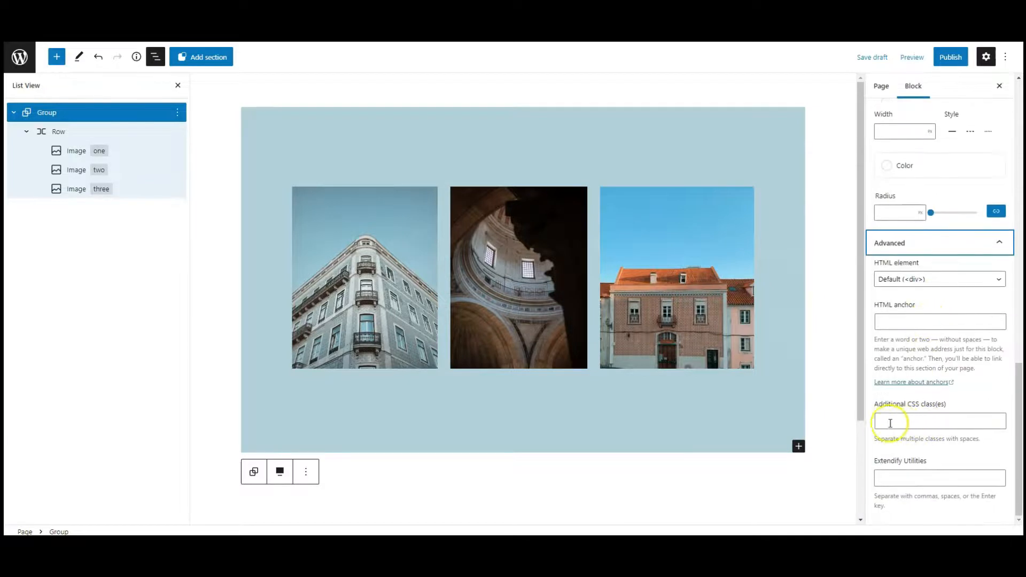
text(change-background)
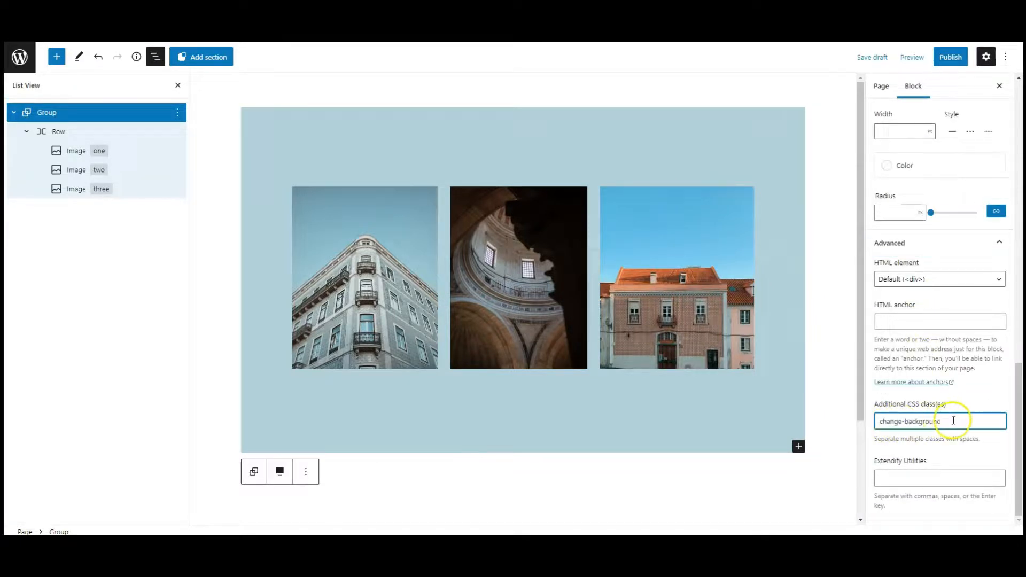
click(952, 56)
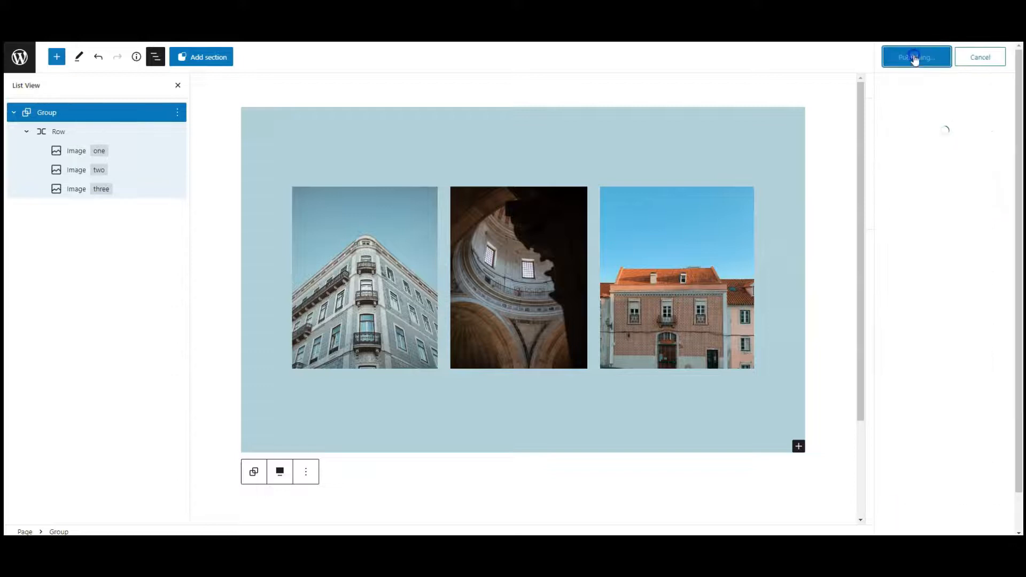
click(917, 57)
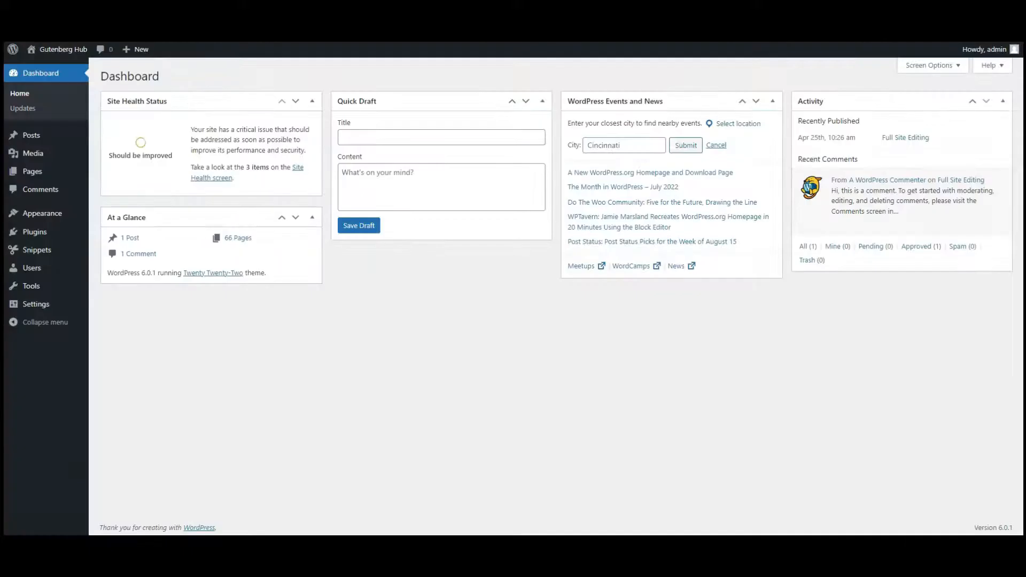
mouse_move(60, 255)
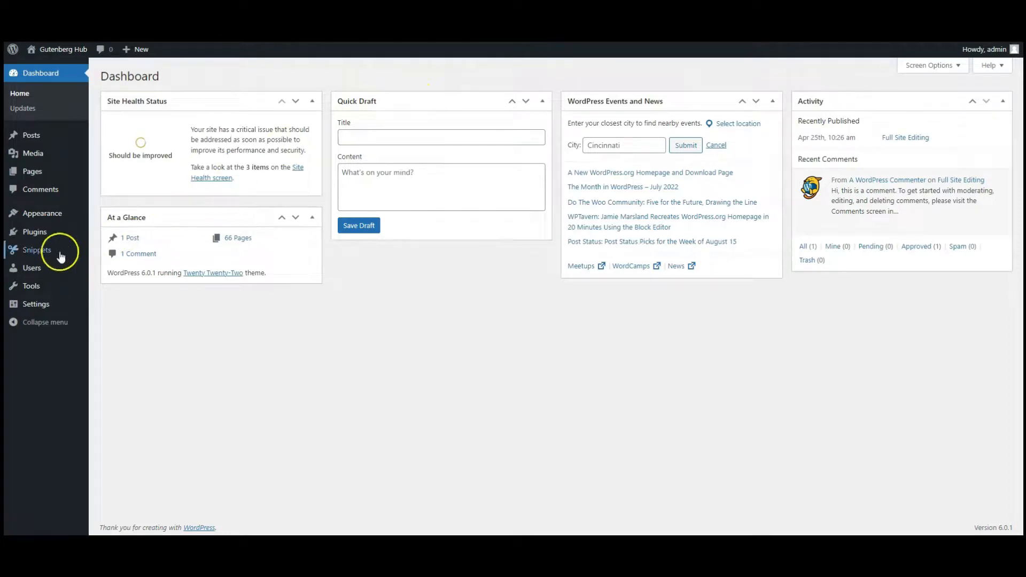
In Snippets, activate the Example JavaScript snippet and open it for editing.
click(37, 250)
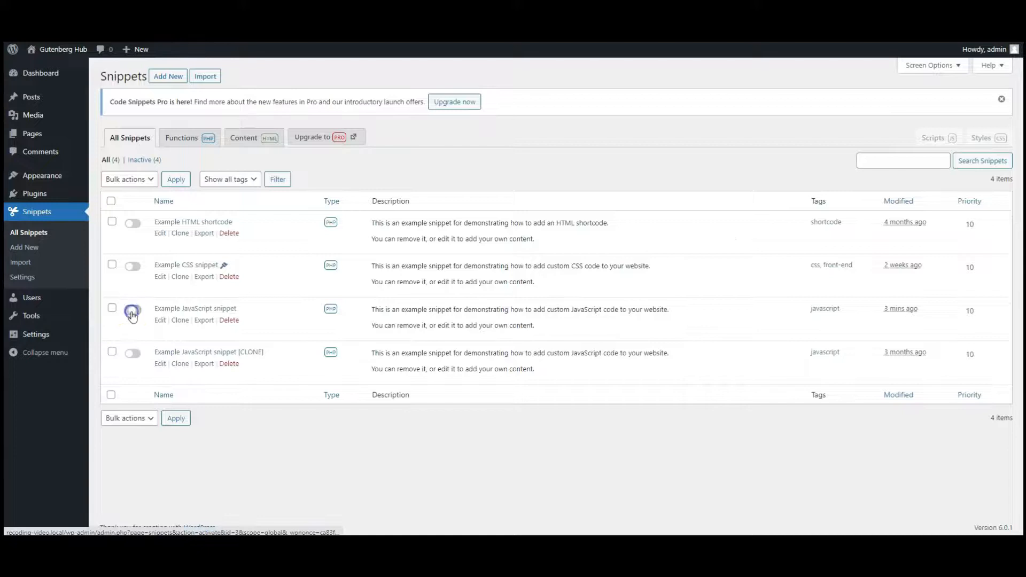
click(132, 310)
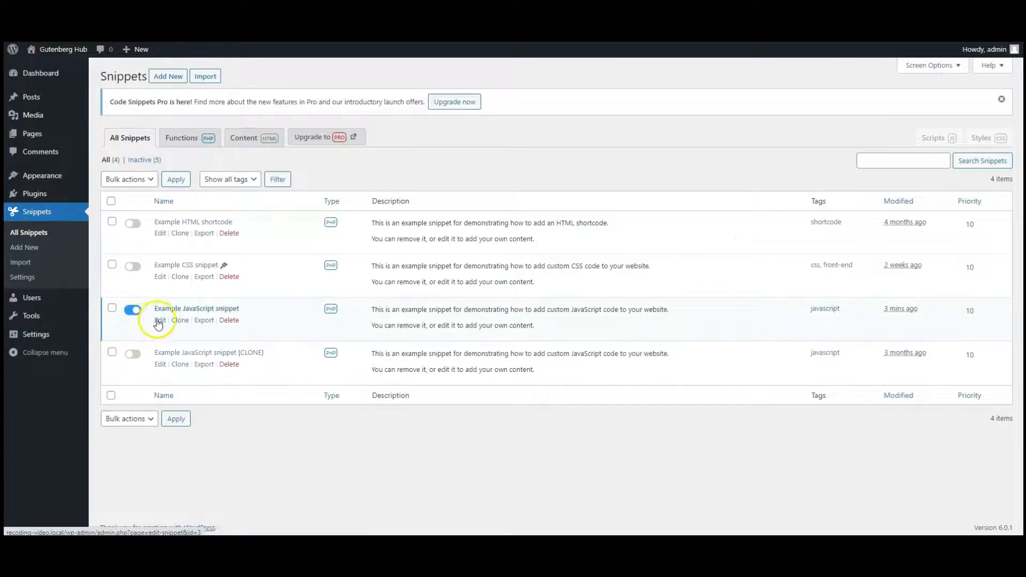
click(160, 321)
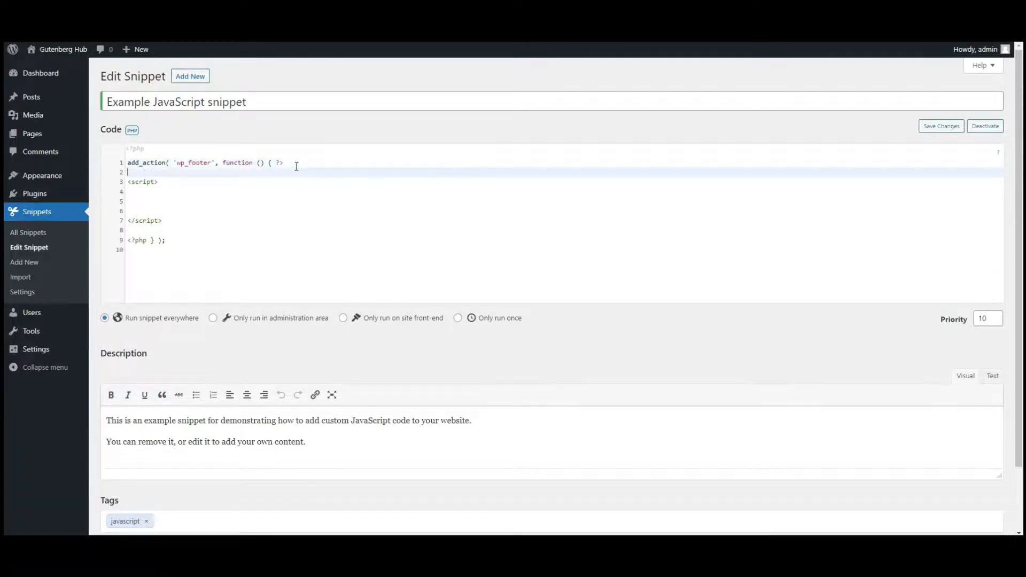
Add the jQuery 3.6.0 script tag and the document-ready hover toggleClass code, then save the snippet.
text(<script src="https://ajax.googleapis.com/ajax/libs/jquery/3.6.0/jquery.min.js"></script>)
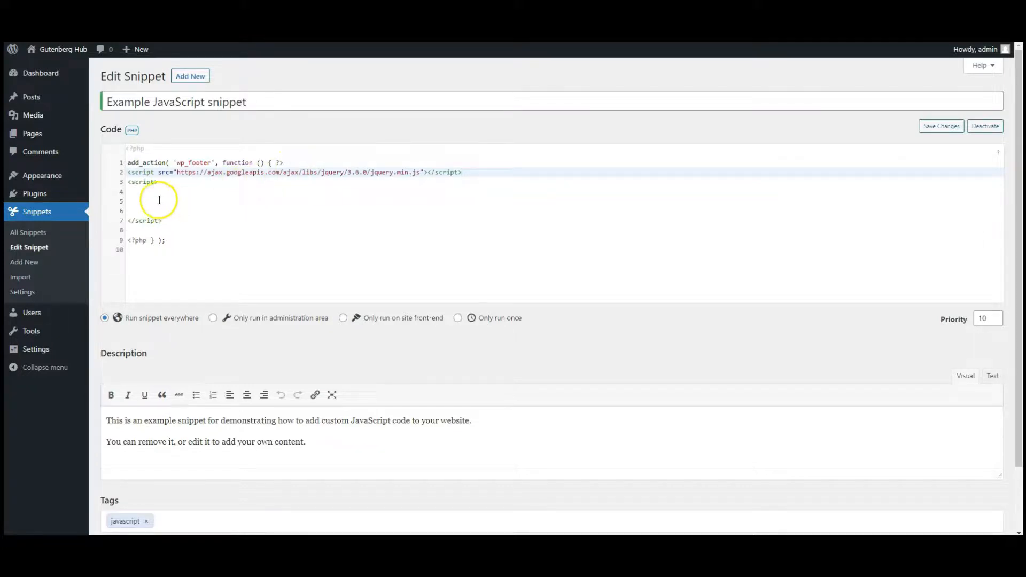
text($(document).ready(function () {)
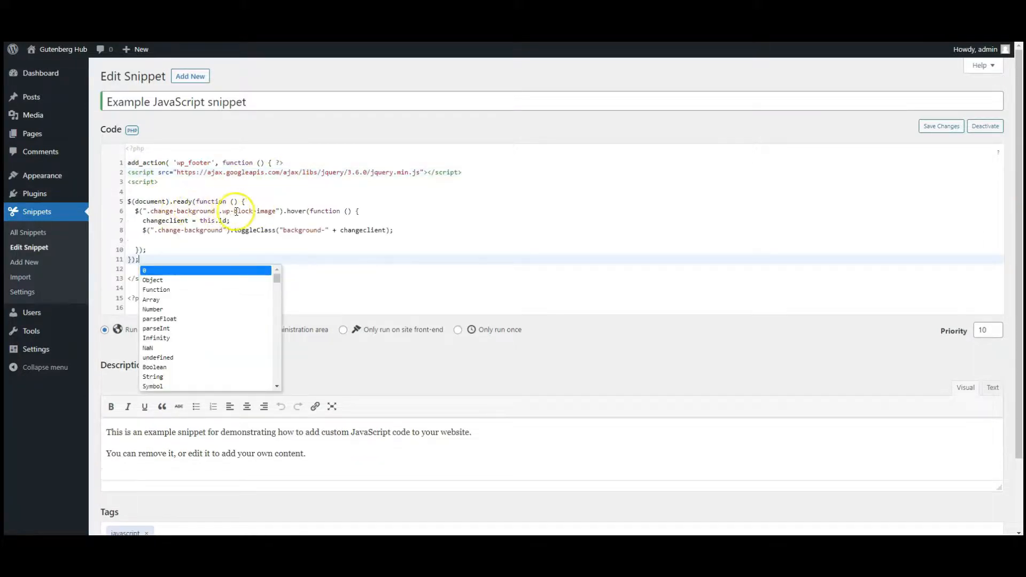
click(942, 126)
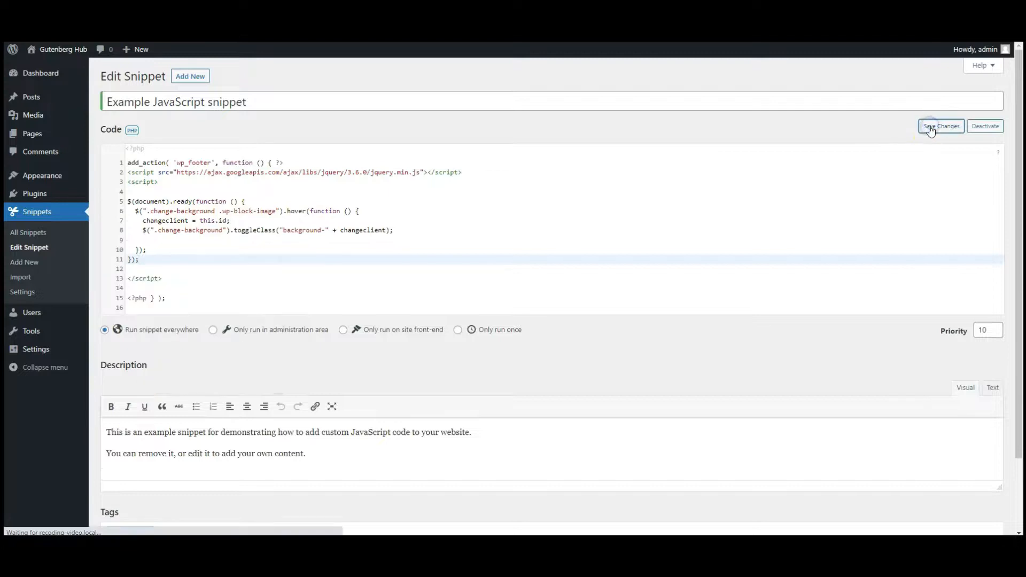
click(941, 126)
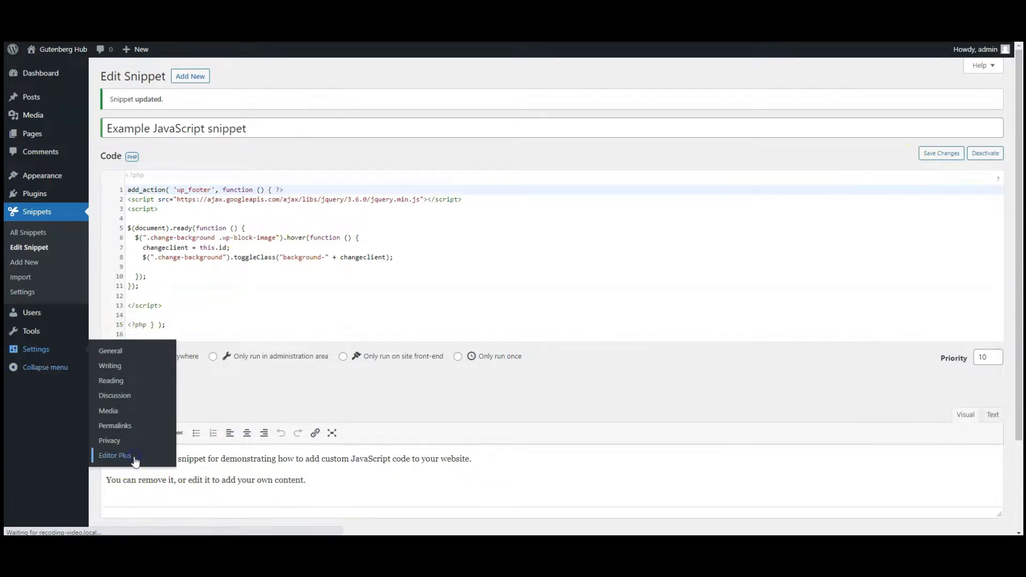
In Editor Plus Advanced settings, add the change-background image rules to Global CSS and view the page.
click(115, 456)
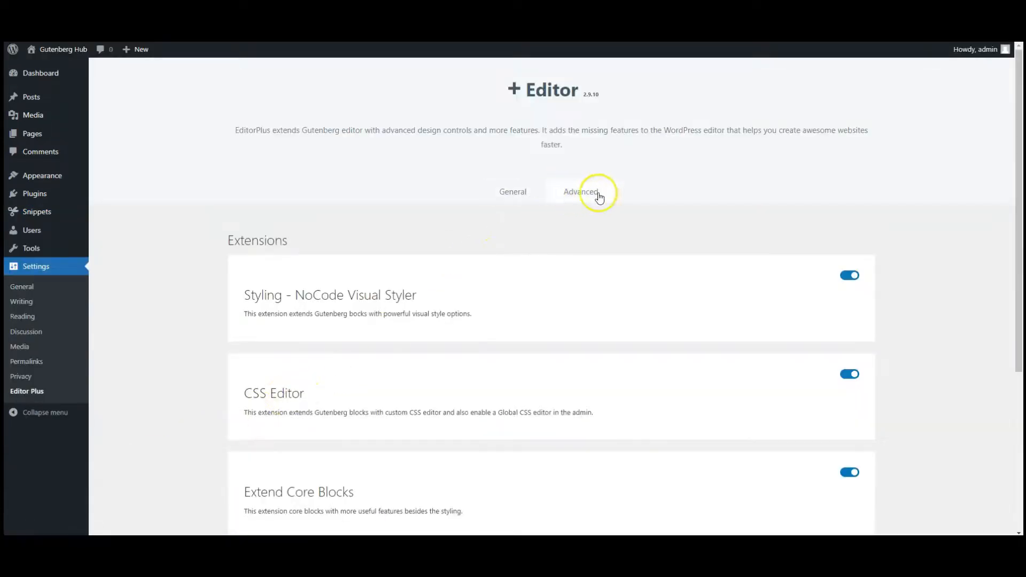
click(584, 191)
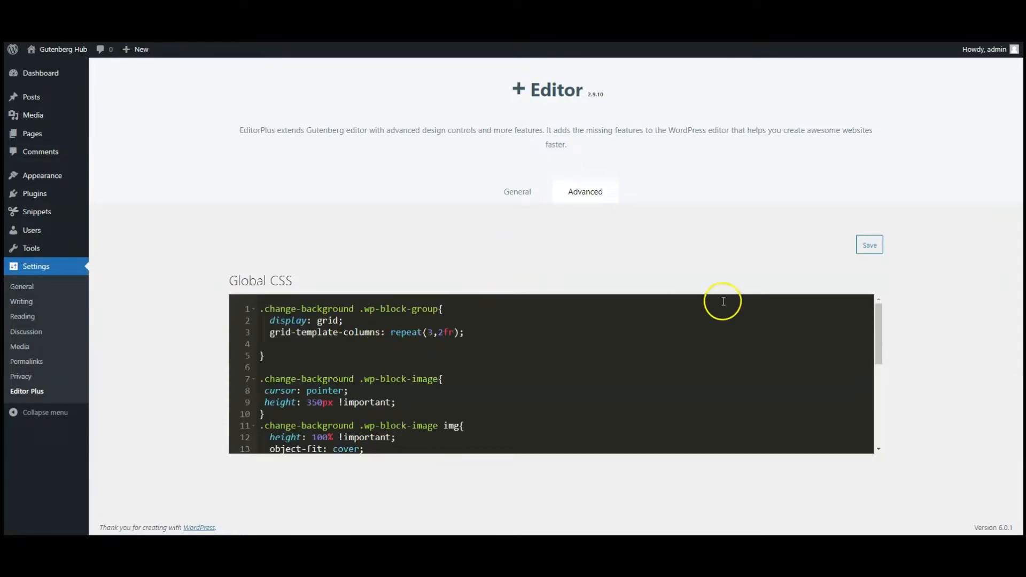
click(869, 245)
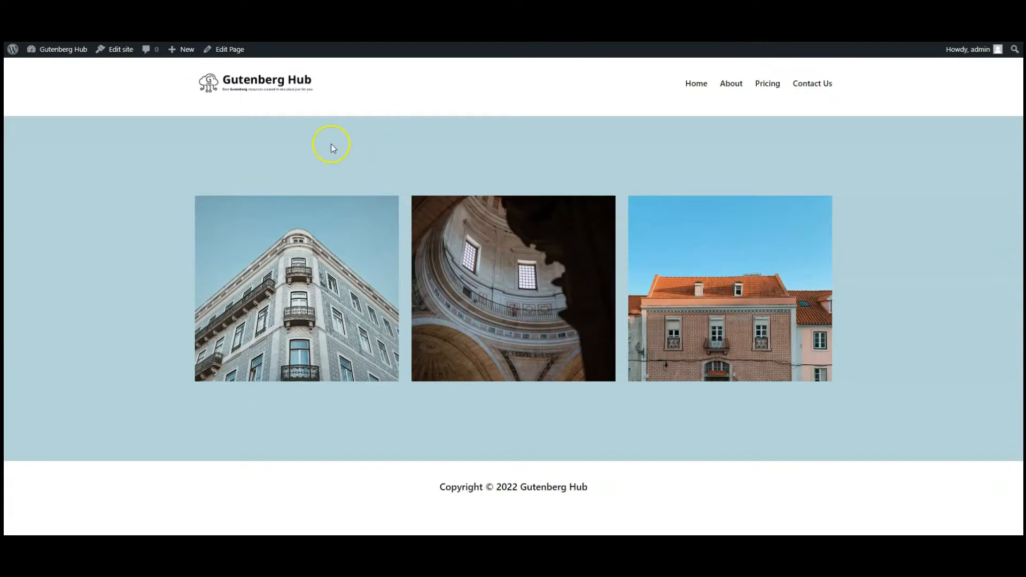
mouse_move(283, 391)
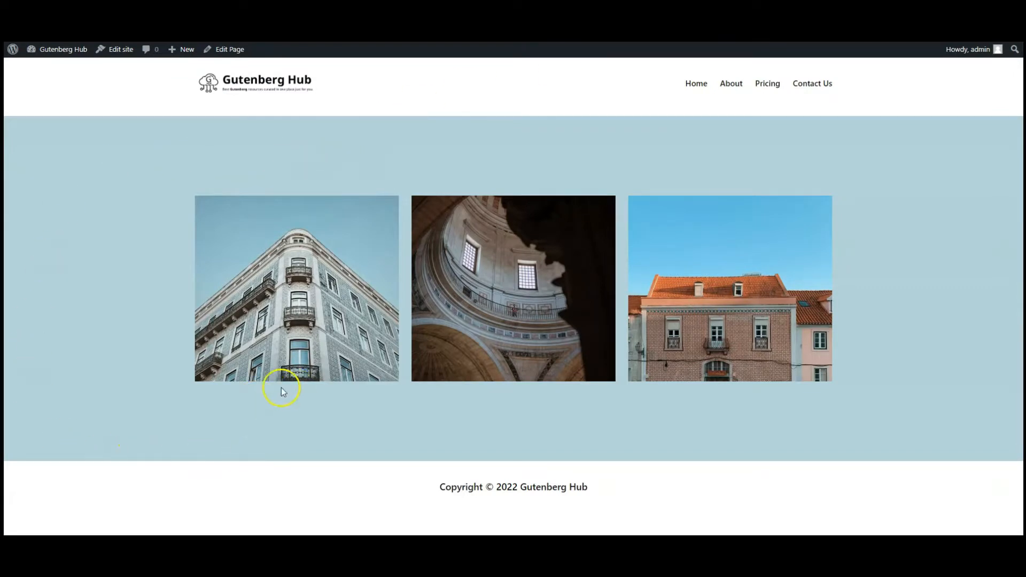